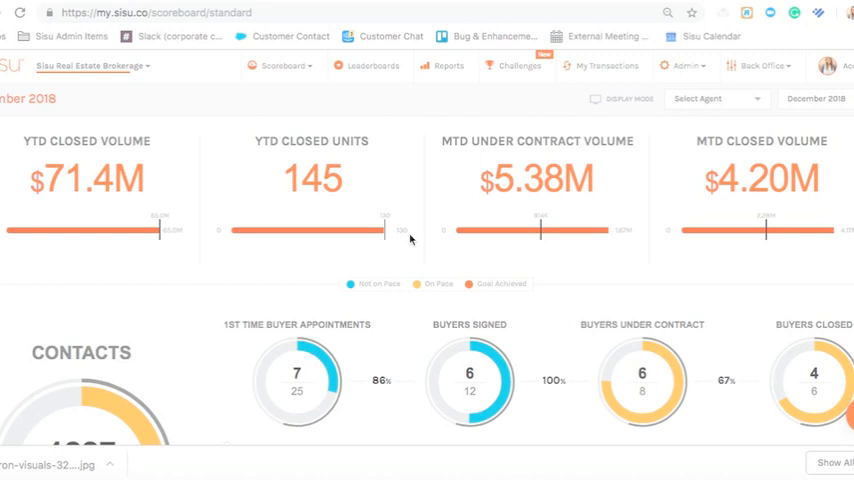
mouse_move(474, 173)
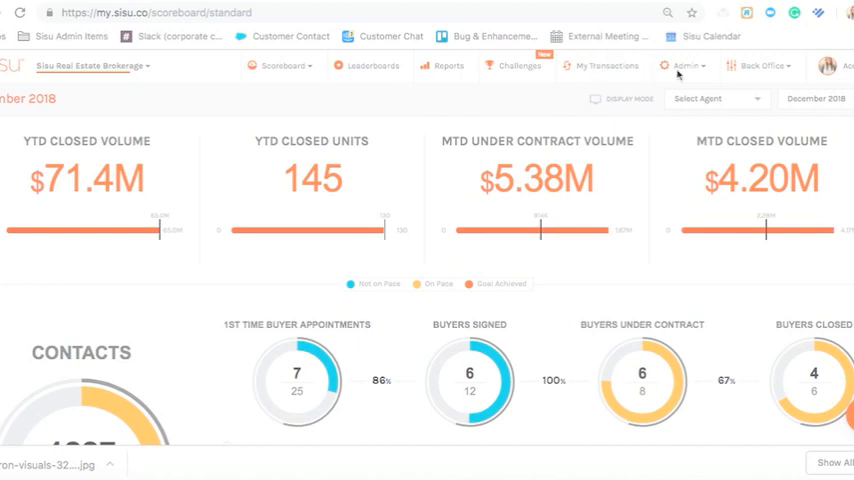
mouse_move(685, 70)
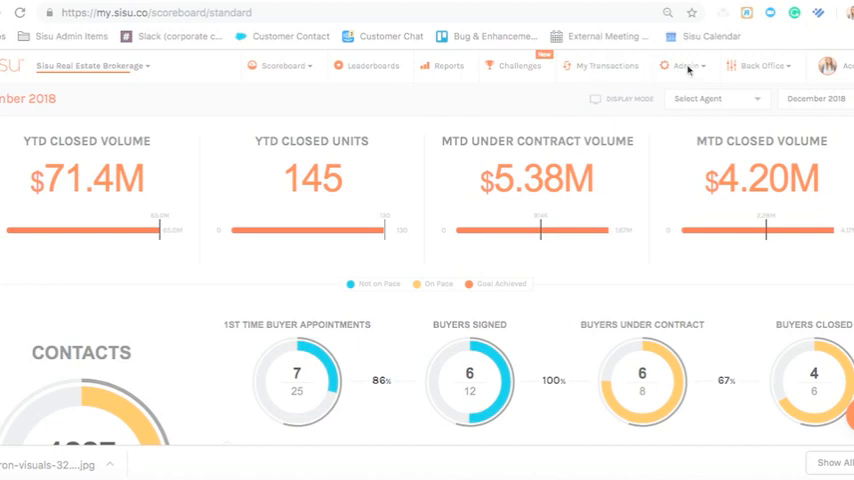
Go from the scoreboard to the Admin > Lead Sources settings page.
click(684, 66)
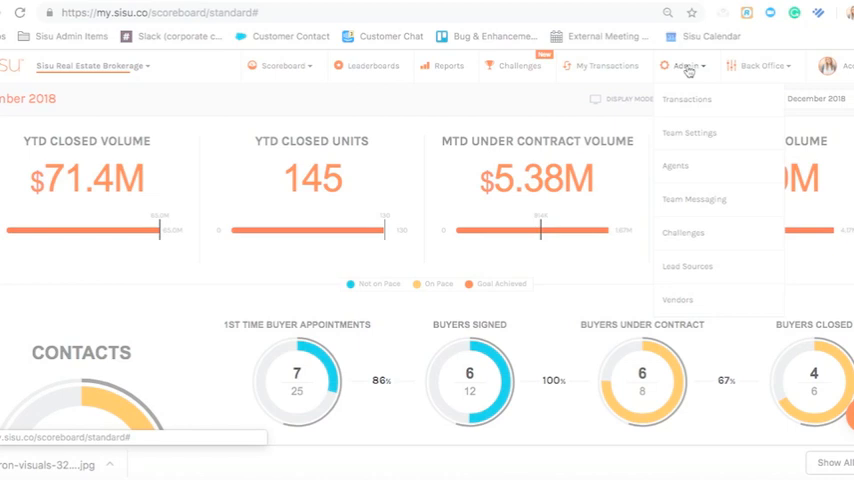
mouse_move(688, 266)
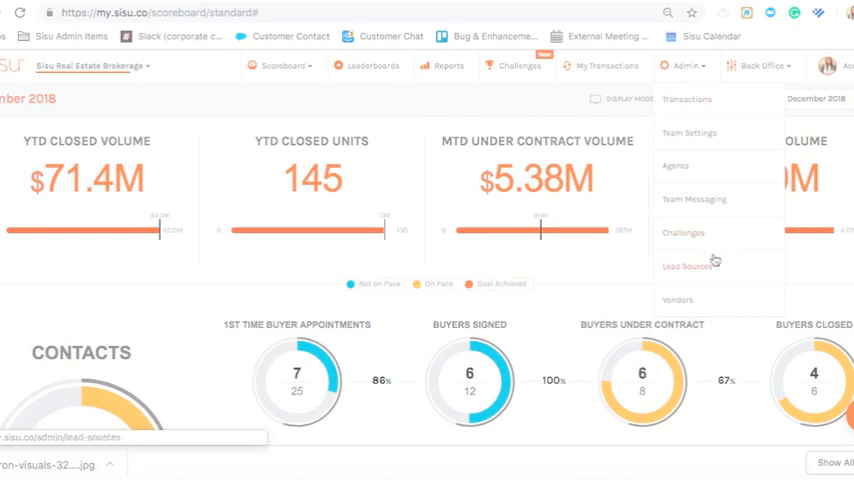
mouse_move(708, 266)
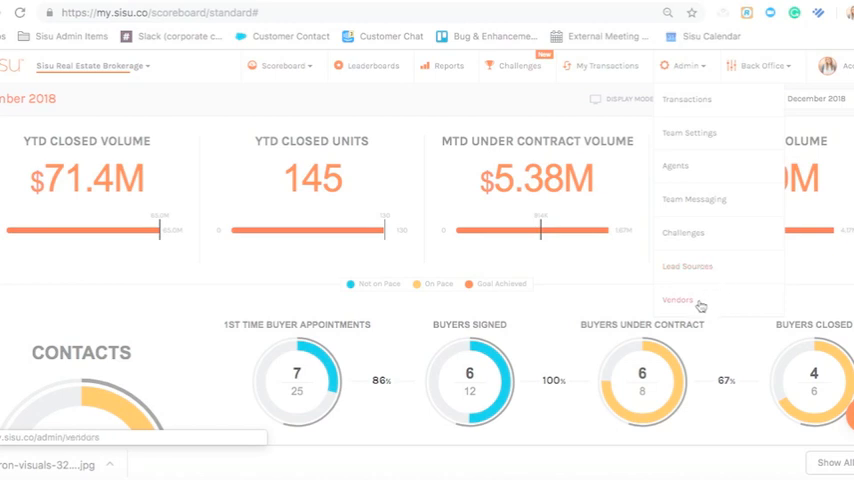
click(687, 266)
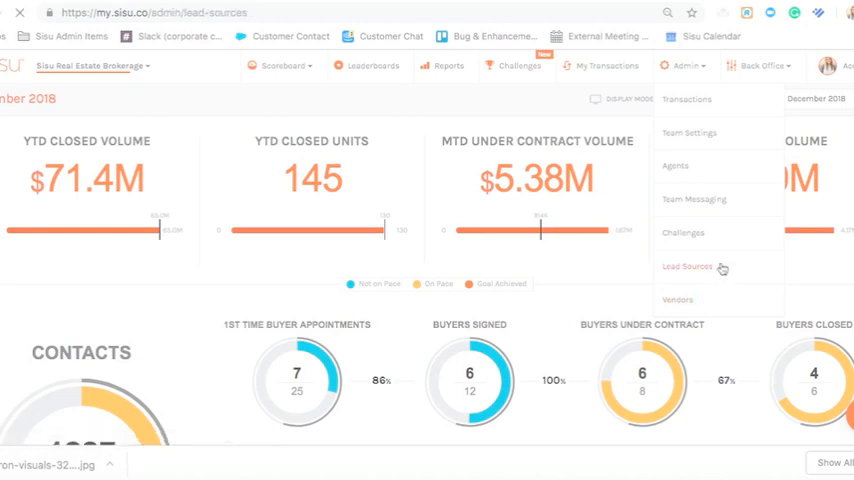
click(688, 266)
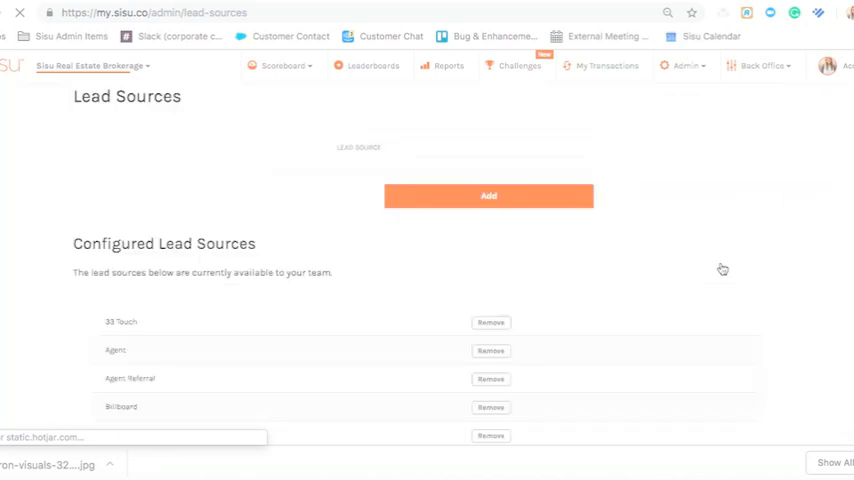
click(477, 147)
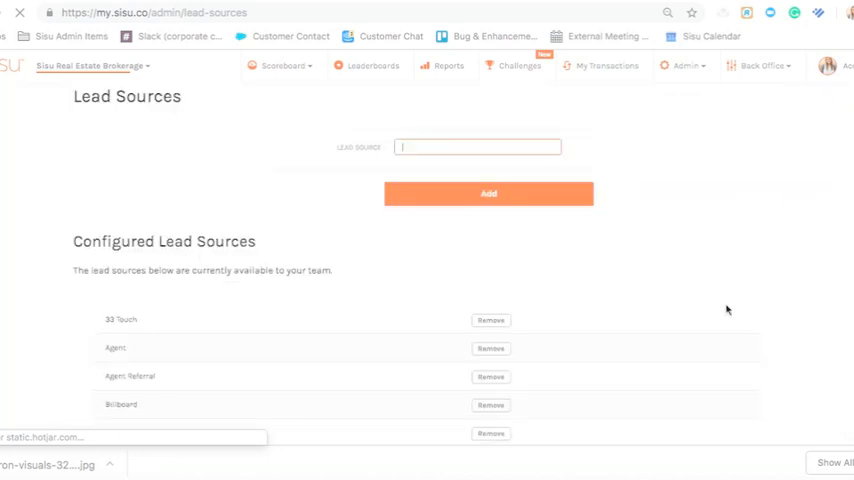
scroll(down, 3)
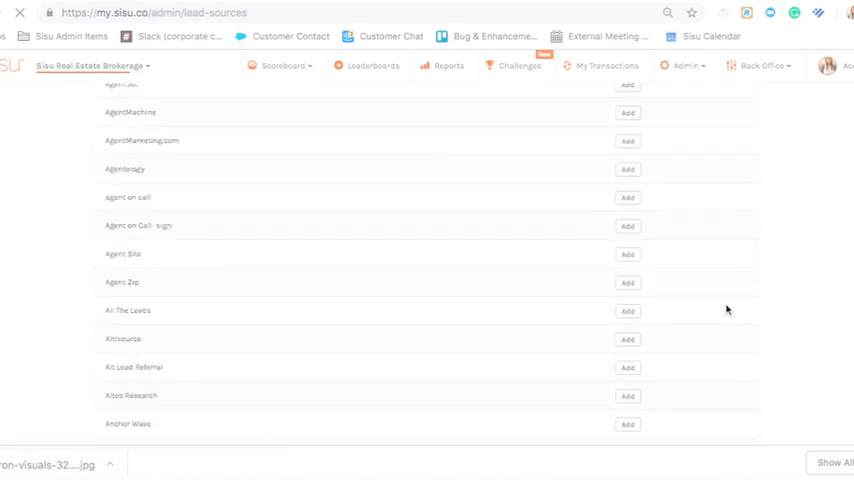
scroll(down, 3)
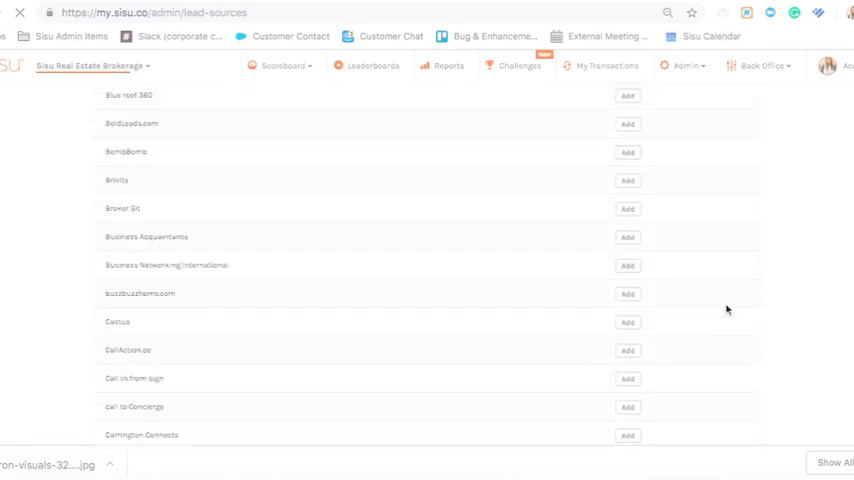
scroll(down, 3)
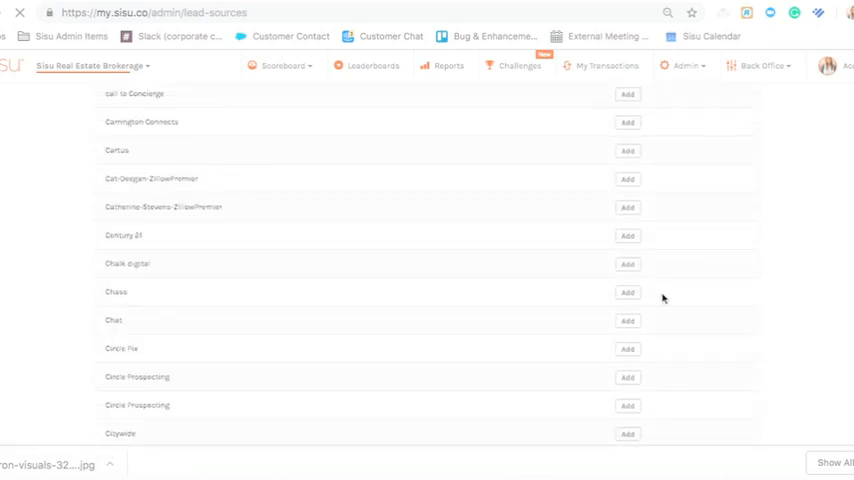
scroll(up, 3)
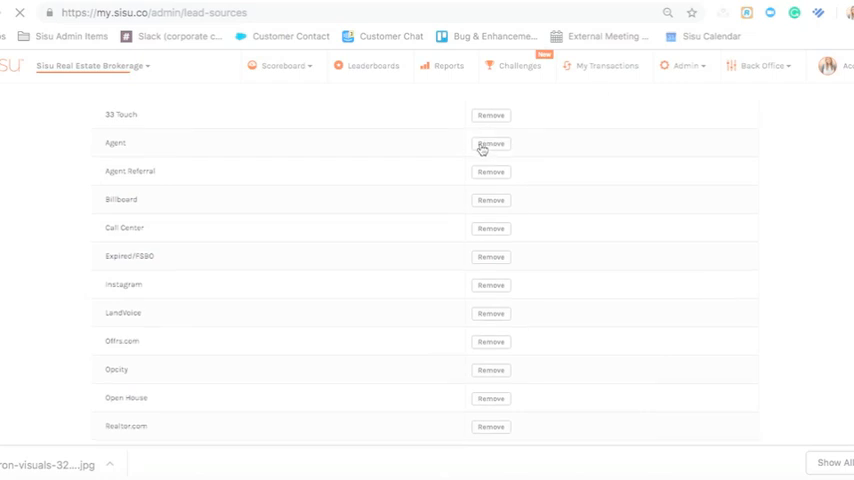
scroll(down, 3)
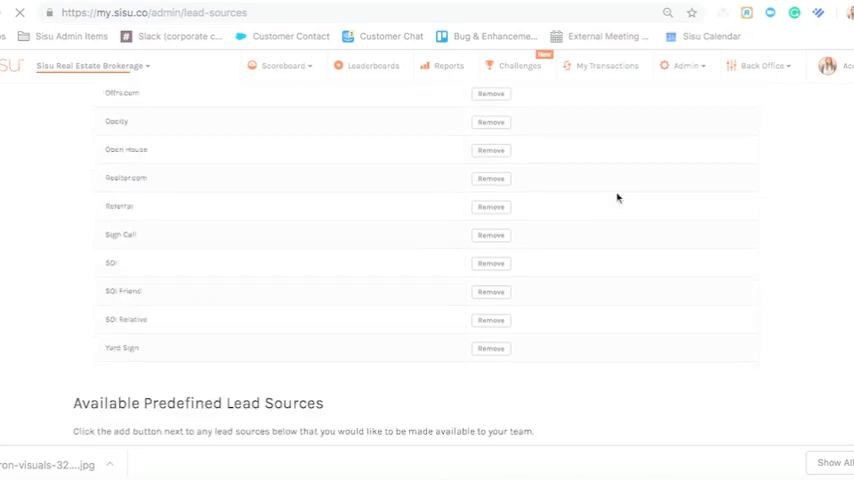
scroll(up, 3)
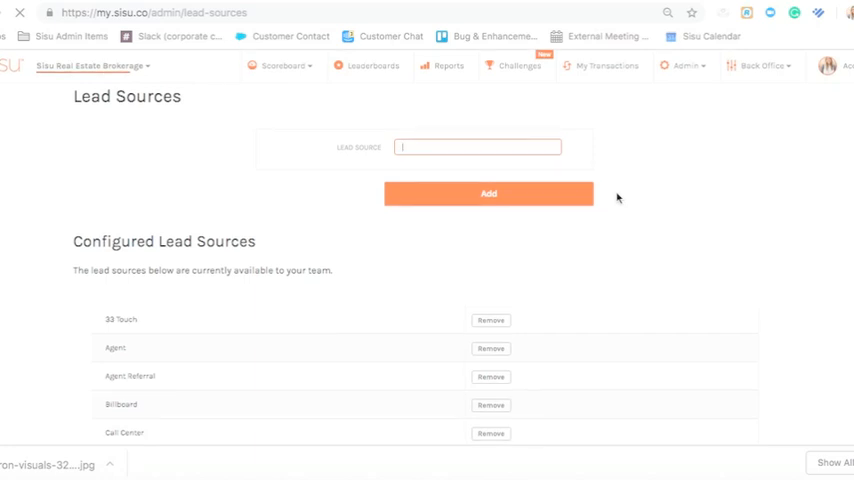
text(Referral from Lauren)
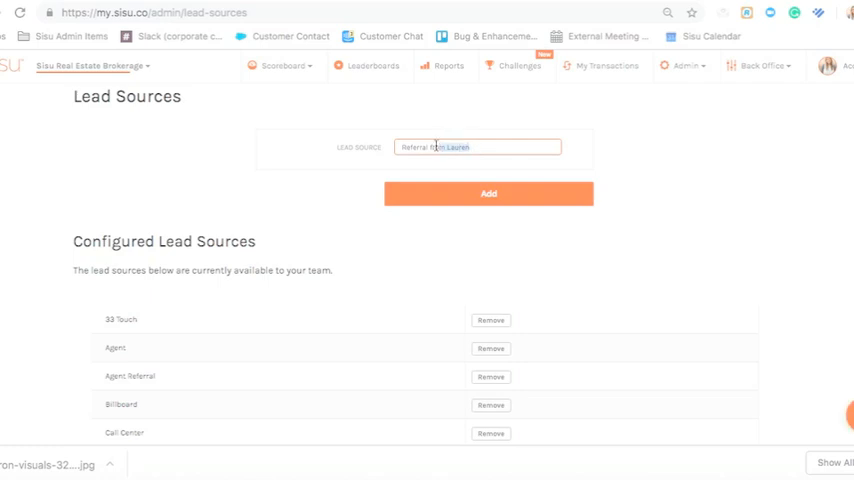
click(478, 147)
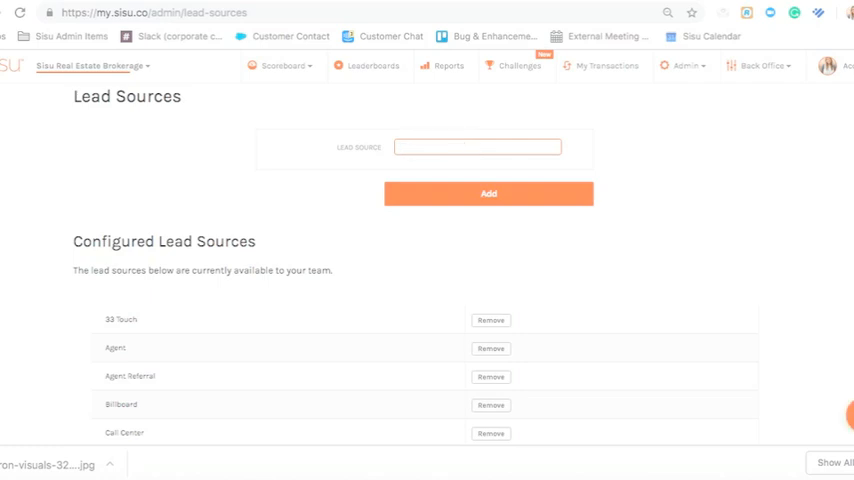
click(683, 65)
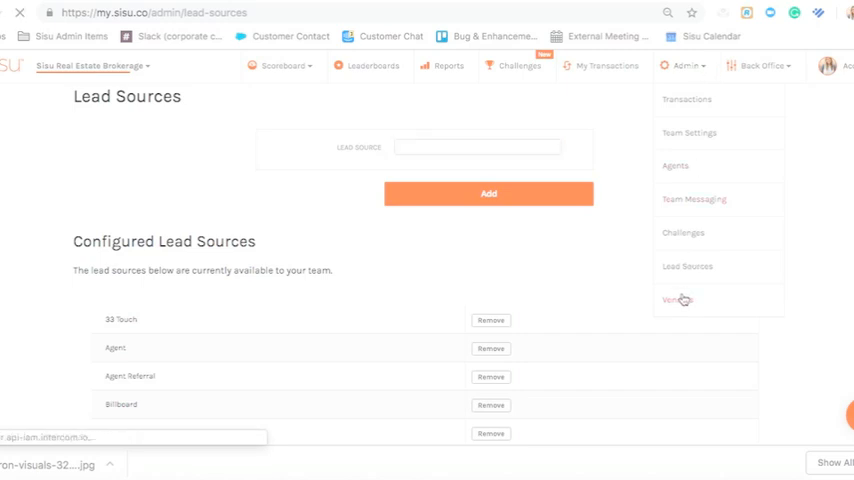
On Admin > Vendors, draft a new vendor named 'Test' of type Mortgage.
click(673, 299)
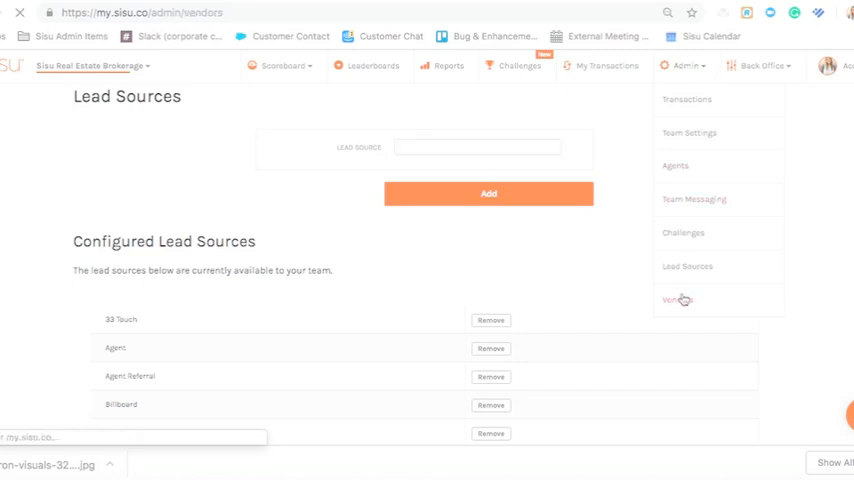
click(676, 299)
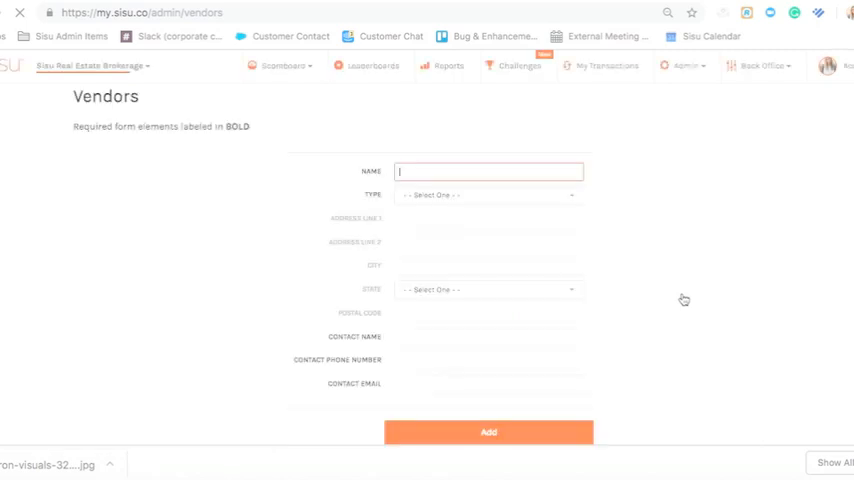
mouse_move(537, 198)
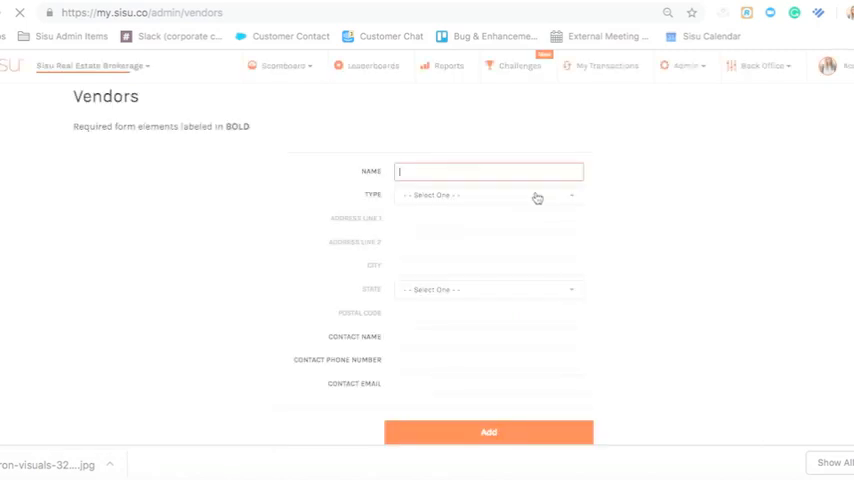
click(488, 195)
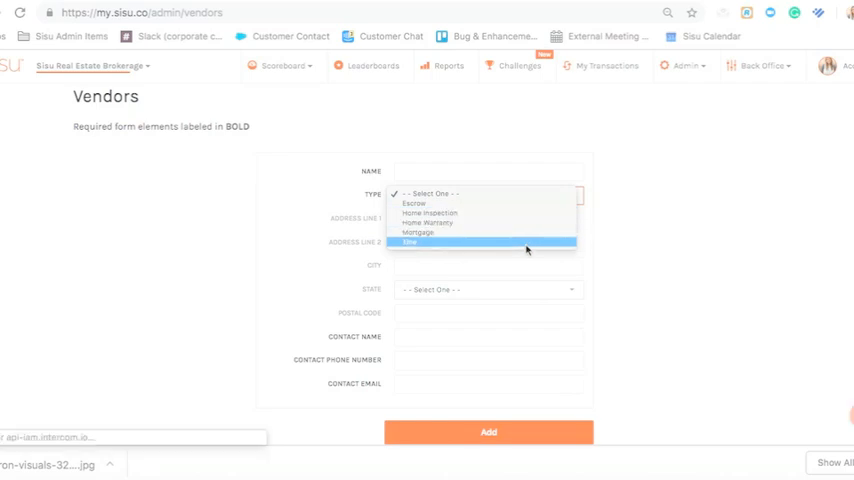
mouse_move(635, 271)
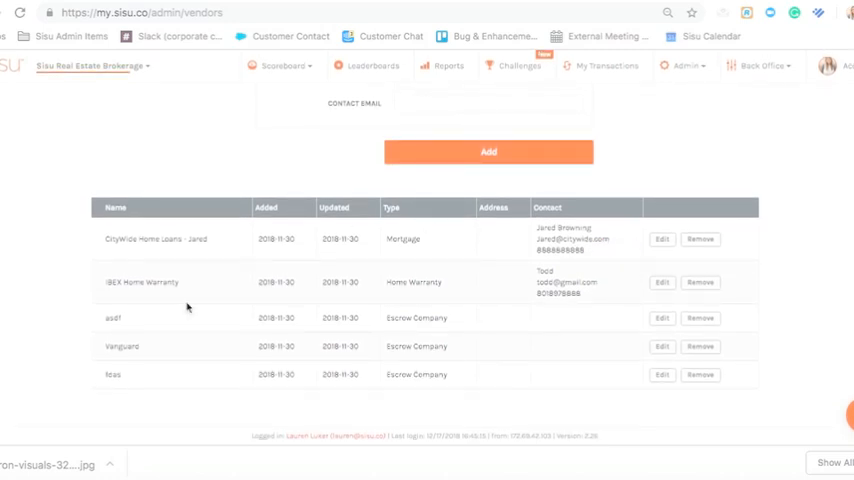
mouse_move(700, 231)
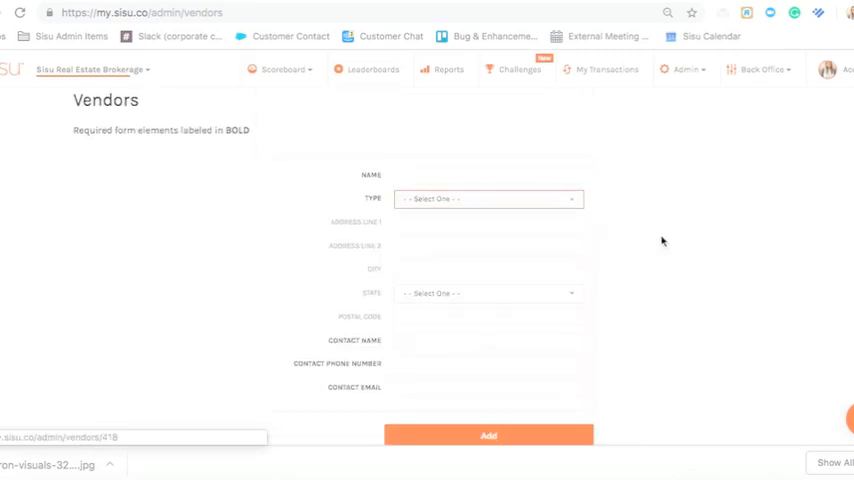
click(488, 198)
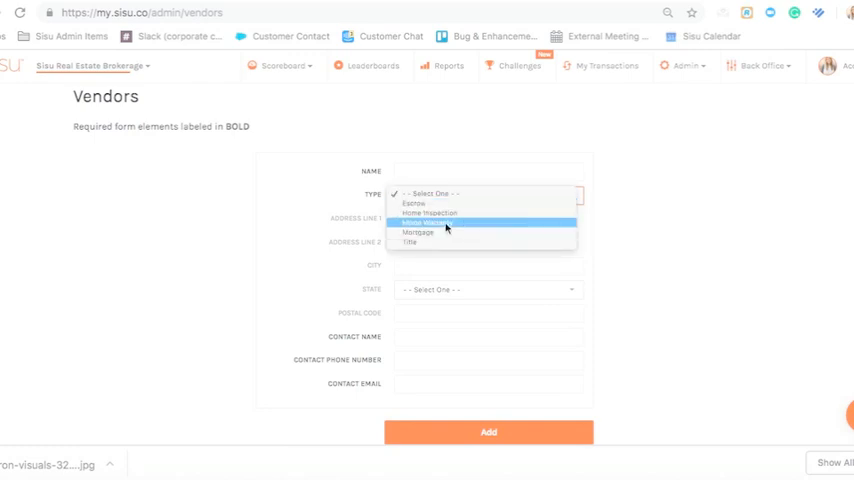
click(488, 171)
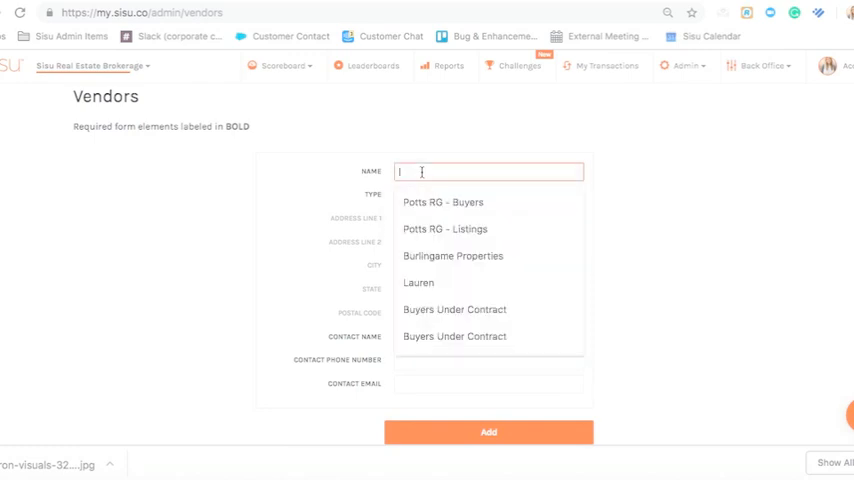
text(Test)
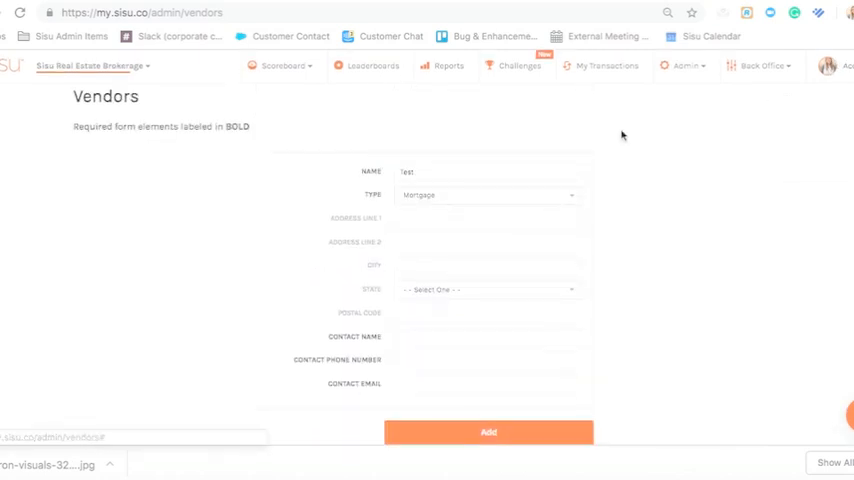
click(684, 66)
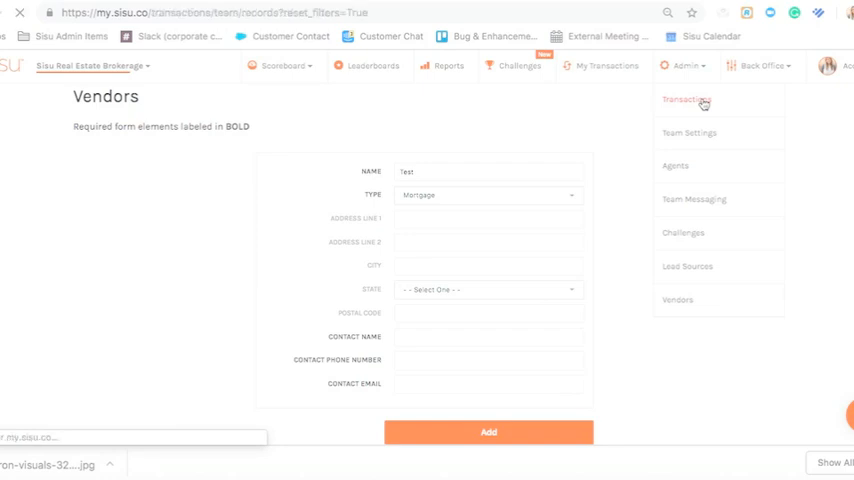
Load Team Transactions (332 transactions) and start adding a new client transaction.
click(685, 99)
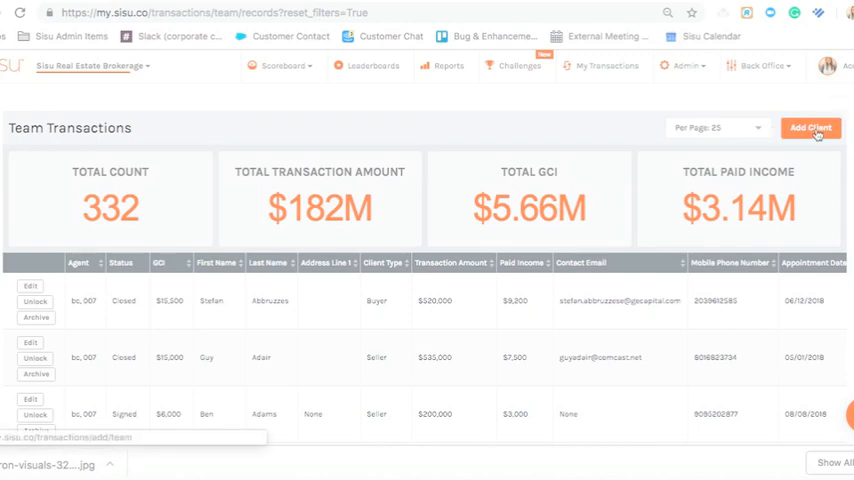
click(810, 127)
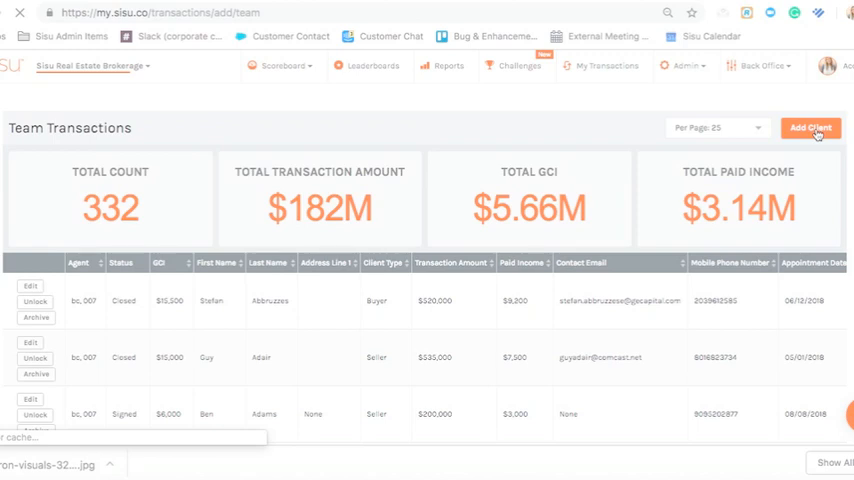
Review the empty Add Client Transaction form, checking the Home Inspection and Title Company choices.
click(810, 127)
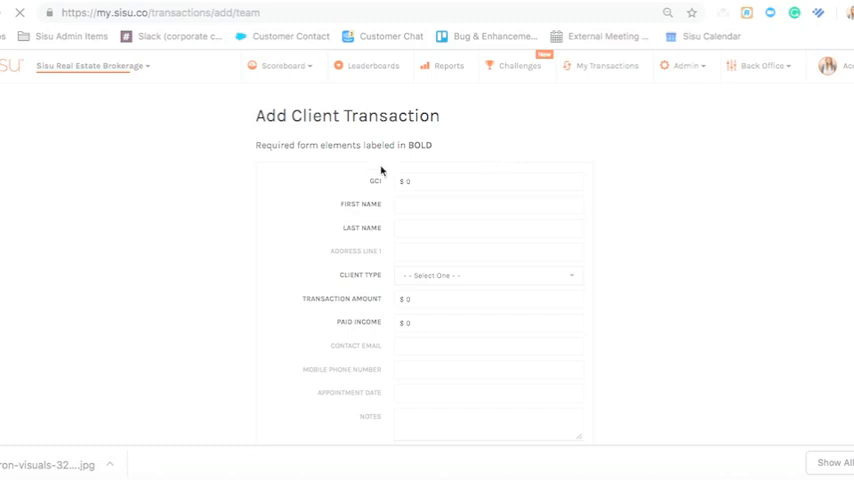
scroll(down, 3)
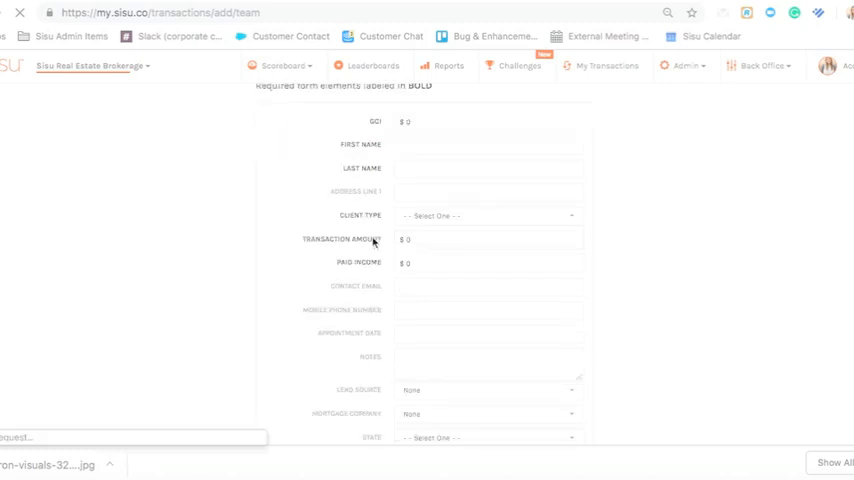
scroll(down, 3)
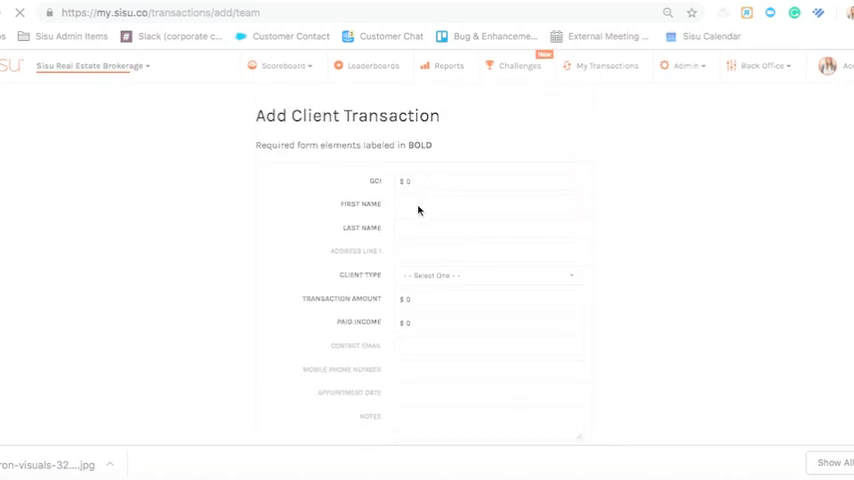
mouse_move(389, 257)
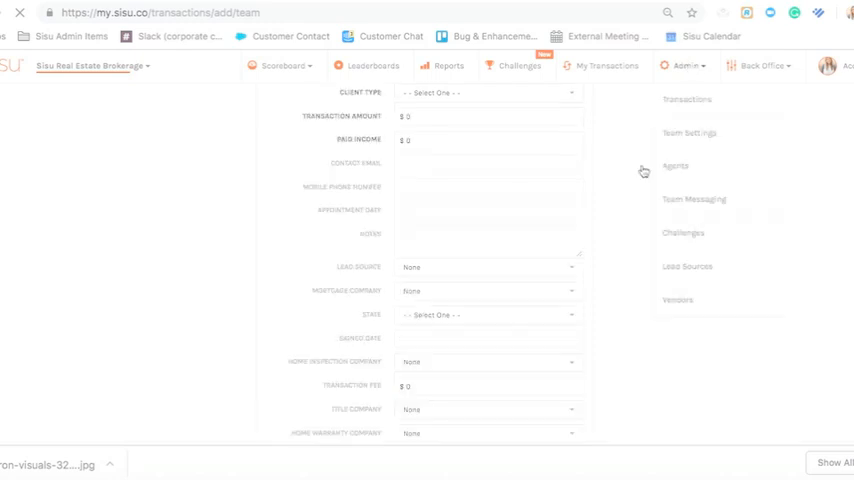
scroll(down, 3)
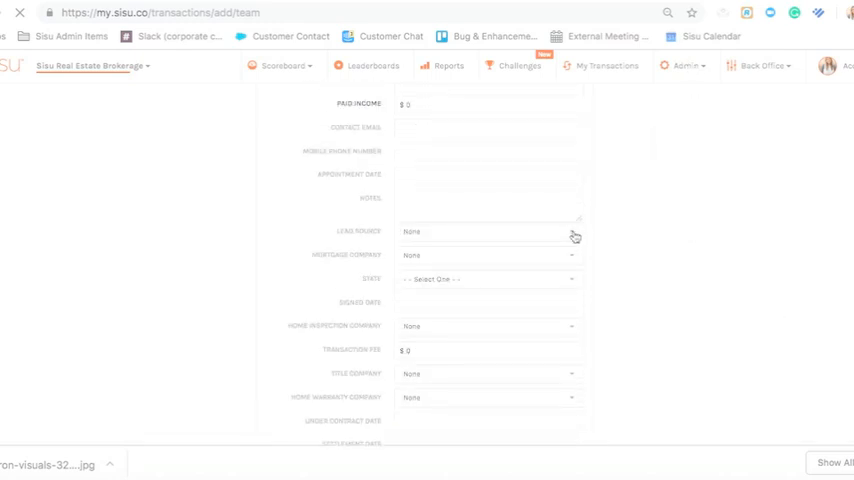
click(489, 231)
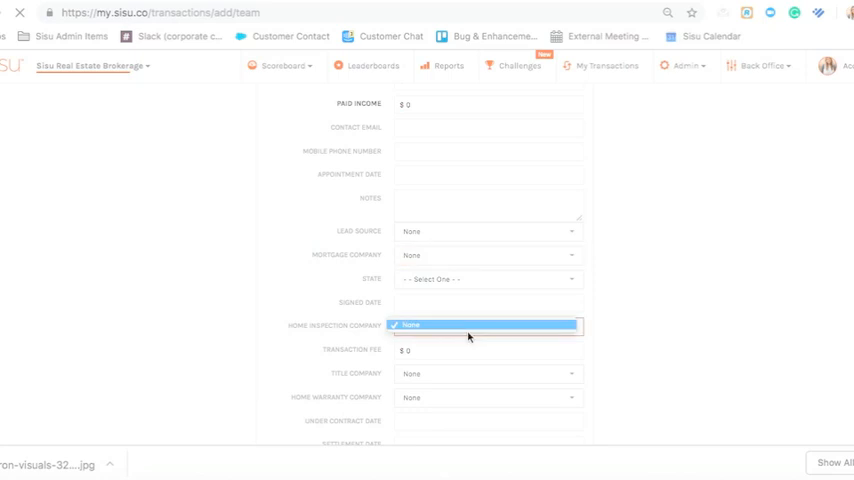
click(485, 324)
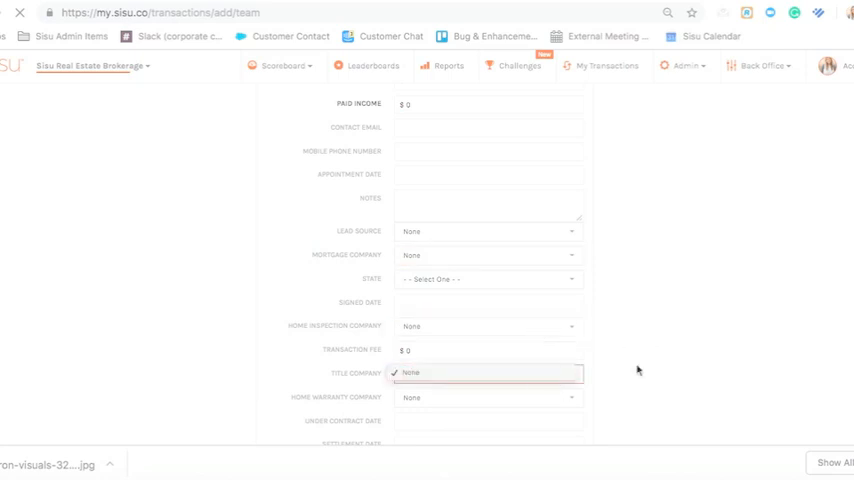
scroll(down, 3)
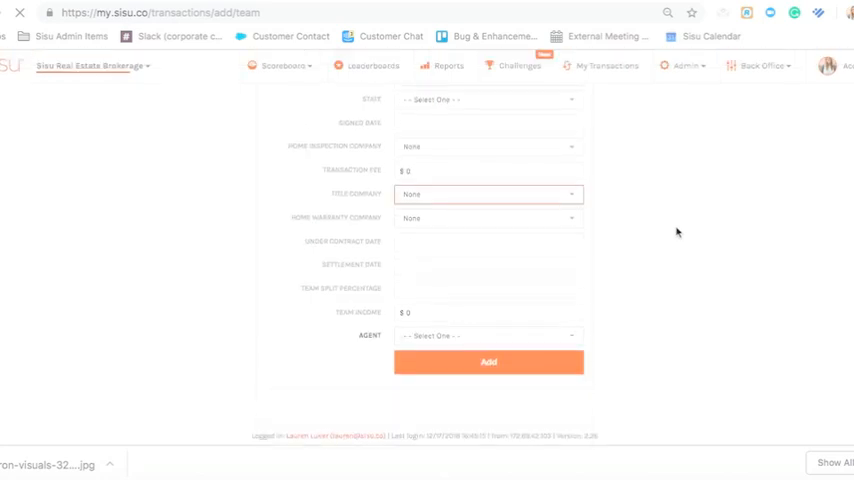
scroll(up, 3)
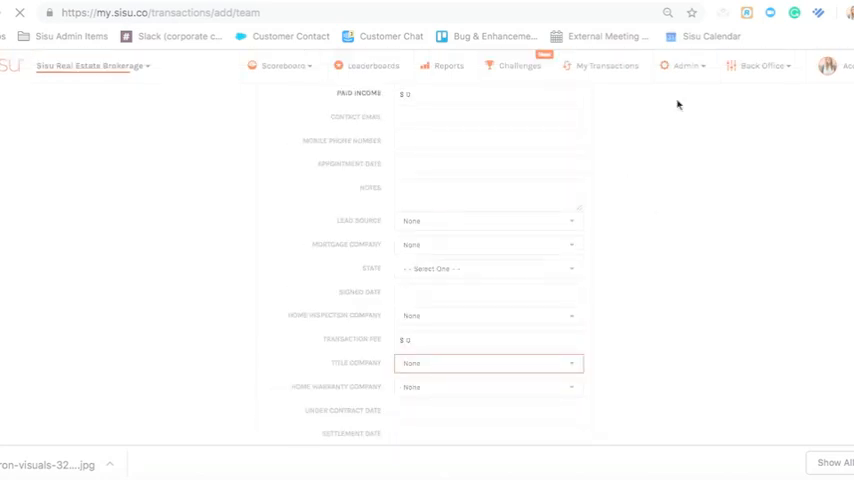
click(683, 66)
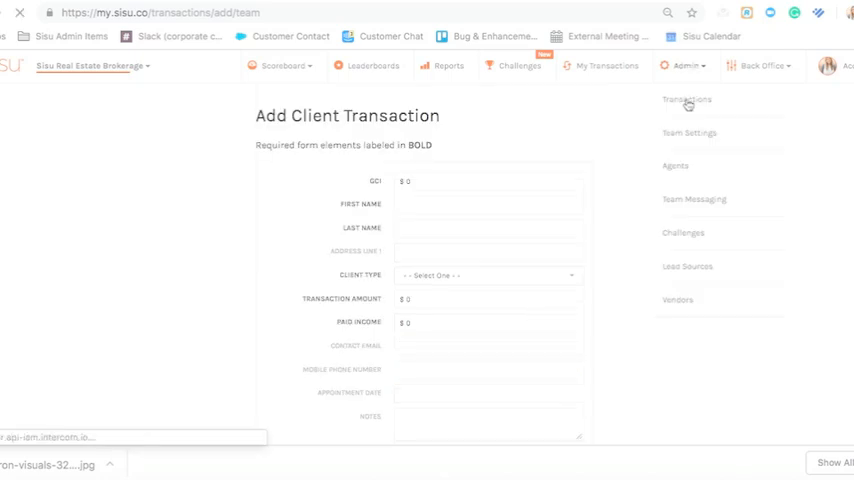
On Team Transactions, lock the closed $500,000 seller transaction row.
click(687, 99)
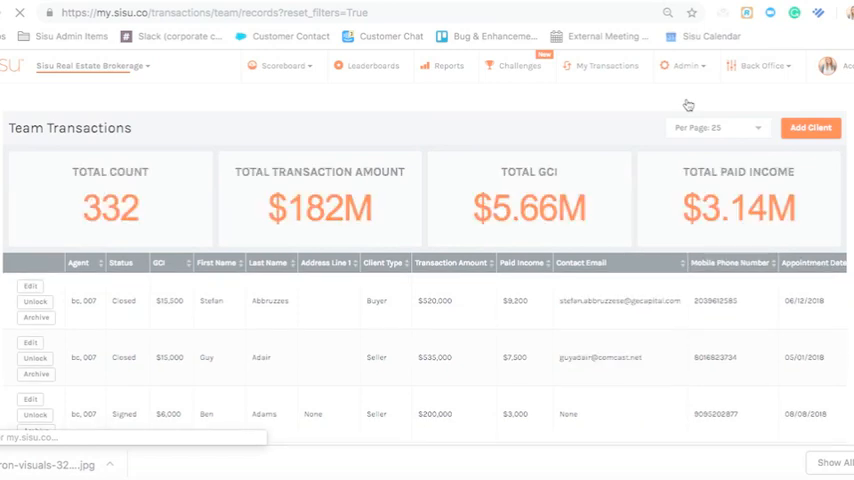
mouse_move(443, 323)
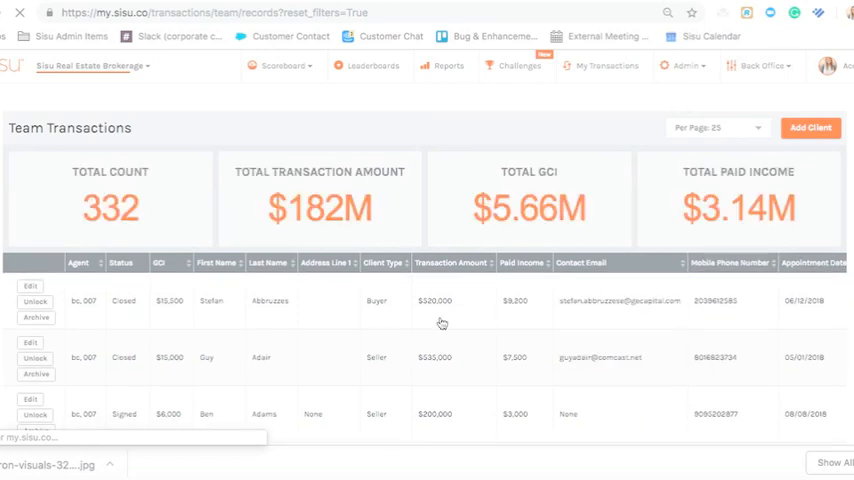
scroll(down, 3)
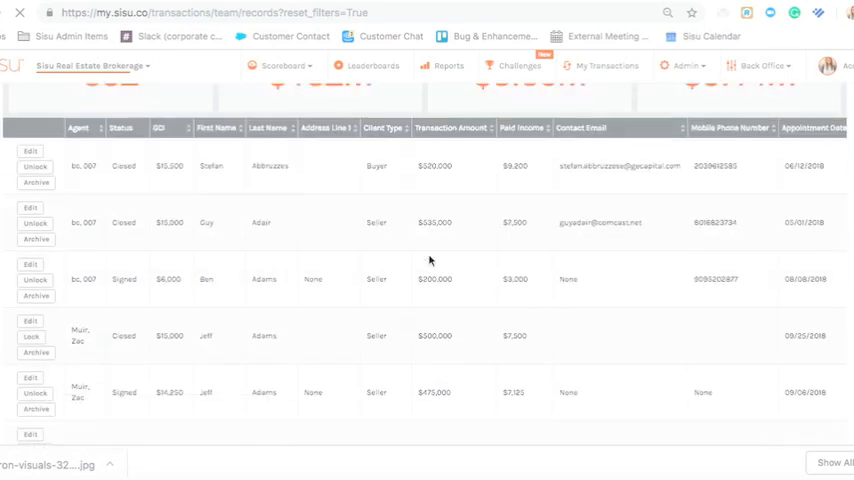
scroll(down, 3)
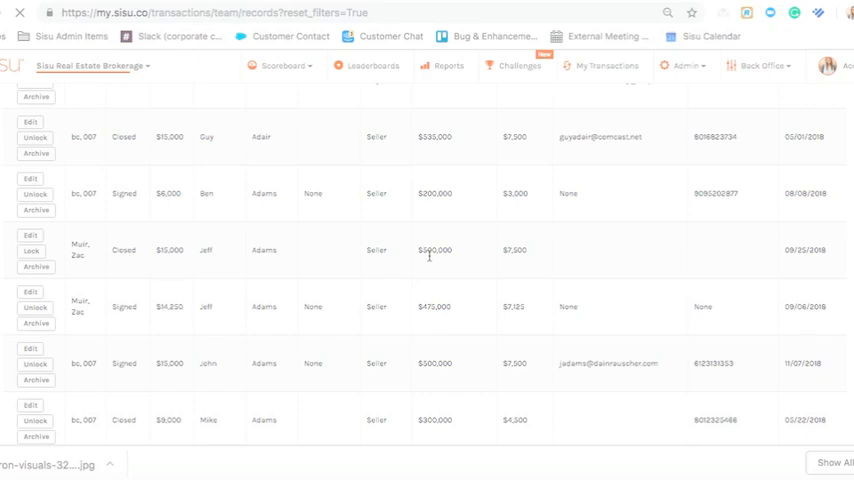
mouse_move(31, 251)
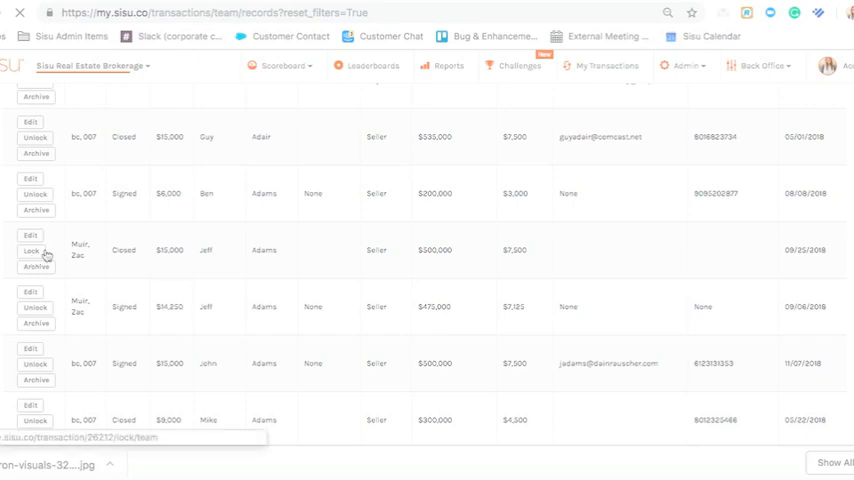
click(30, 251)
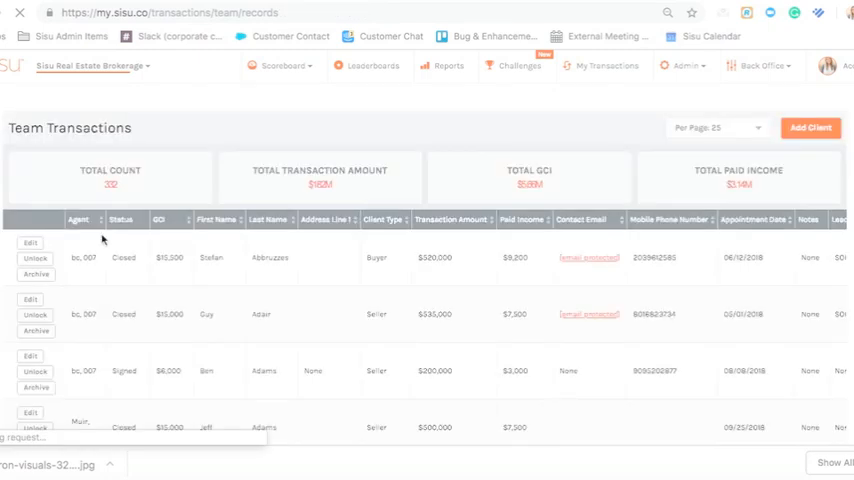
scroll(down, 3)
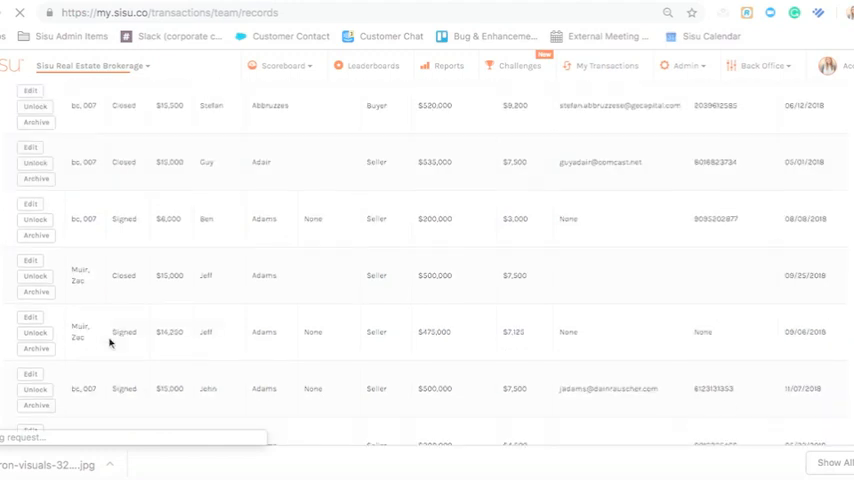
scroll(down, 3)
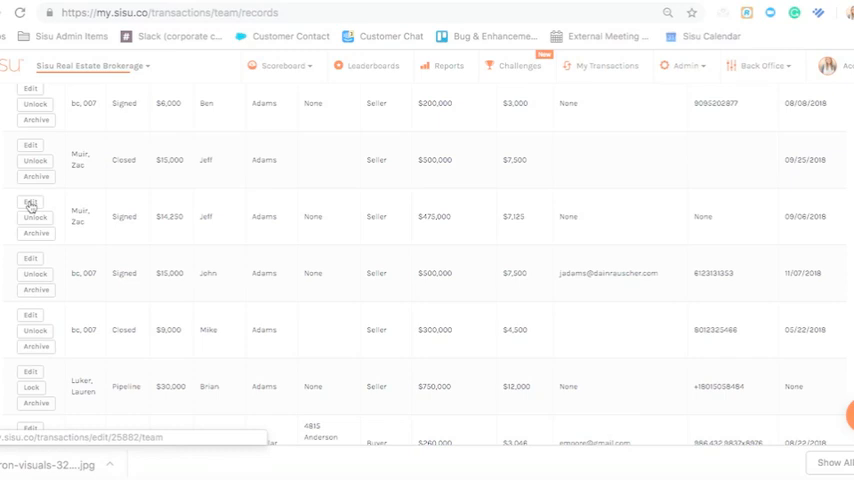
click(30, 202)
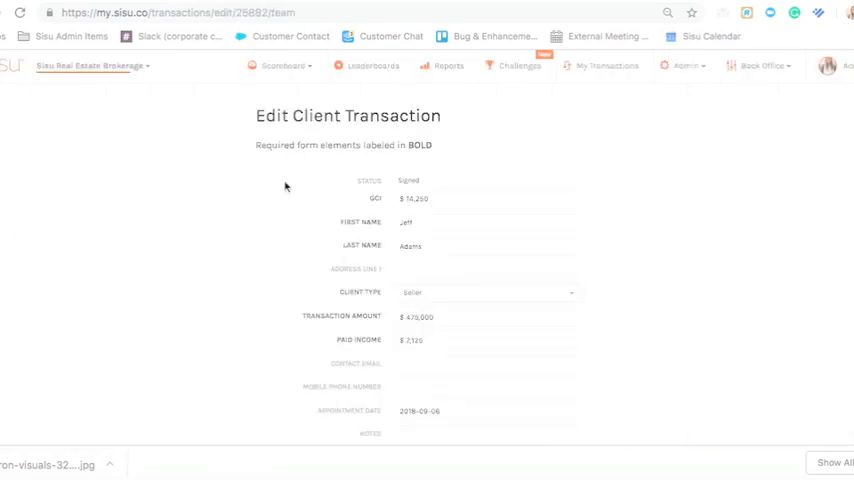
scroll(down, 3)
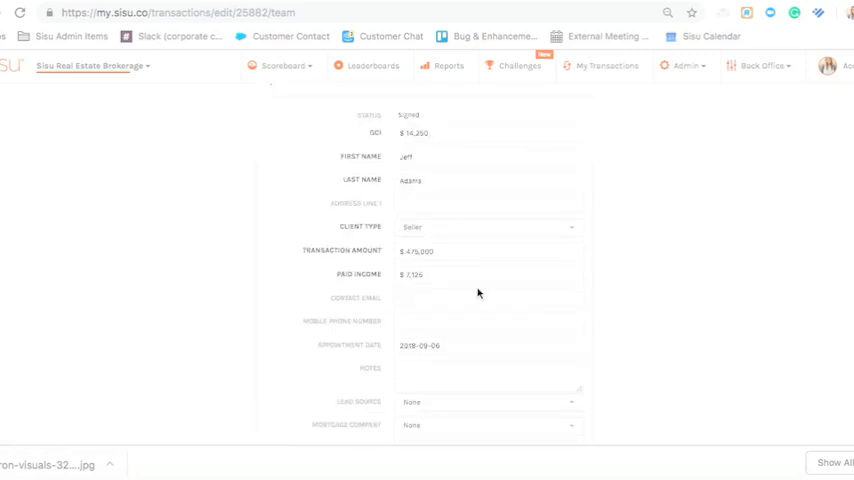
scroll(down, 3)
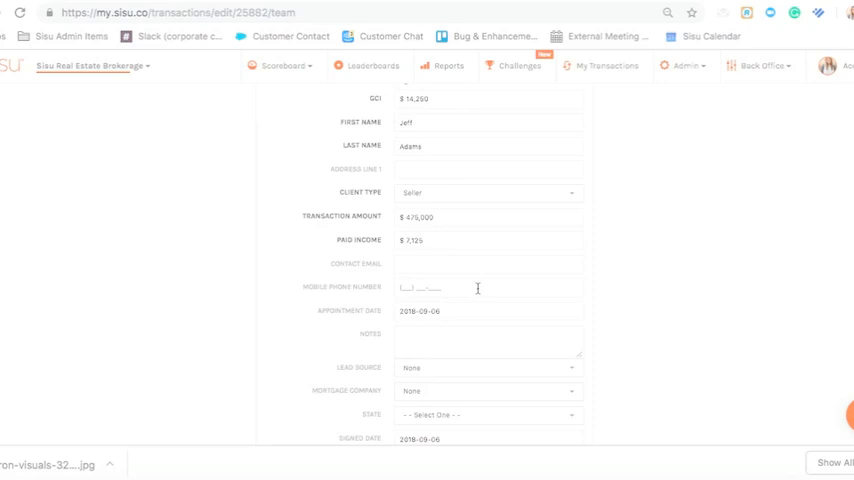
scroll(up, 3)
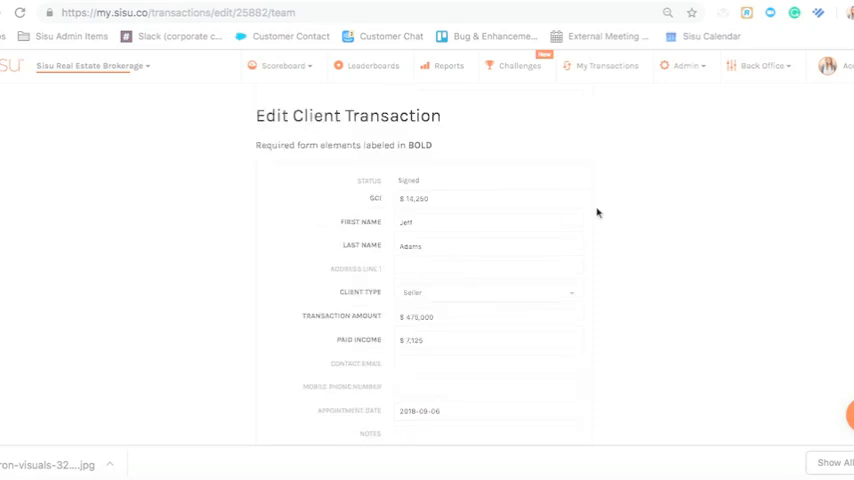
click(685, 66)
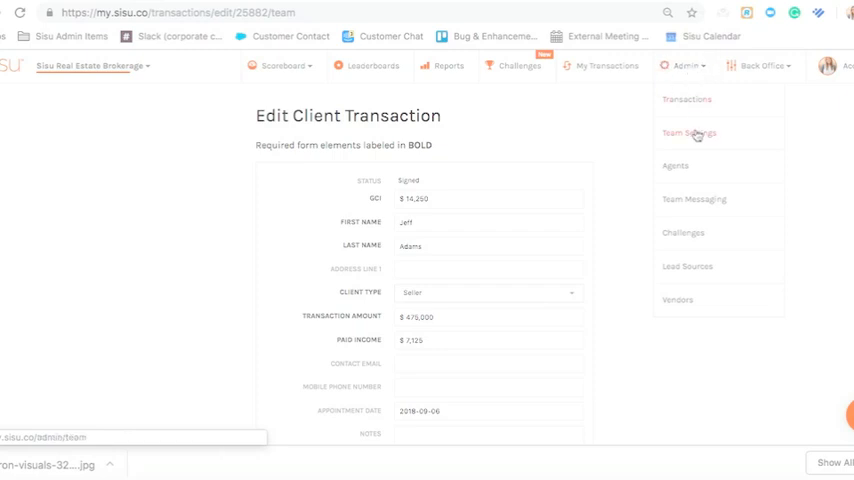
In Team Settings > Client Transaction Fields, move GCI below Transaction Amount and toggle Team Income off and on.
click(689, 133)
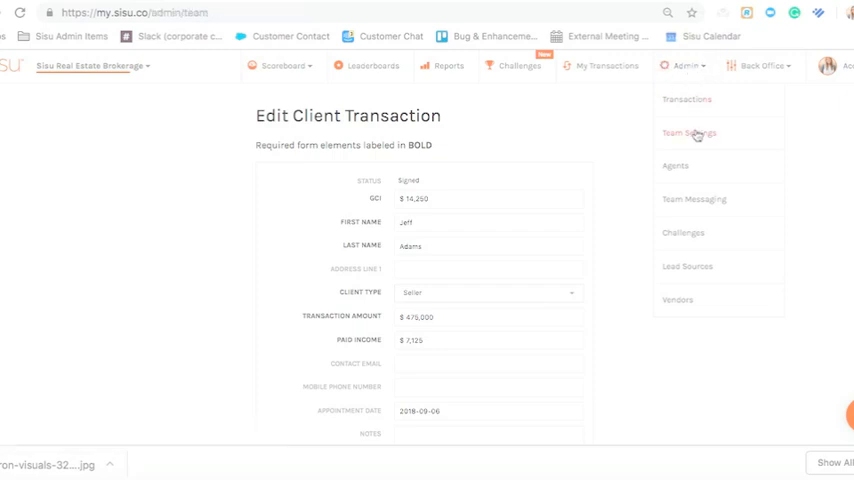
click(689, 132)
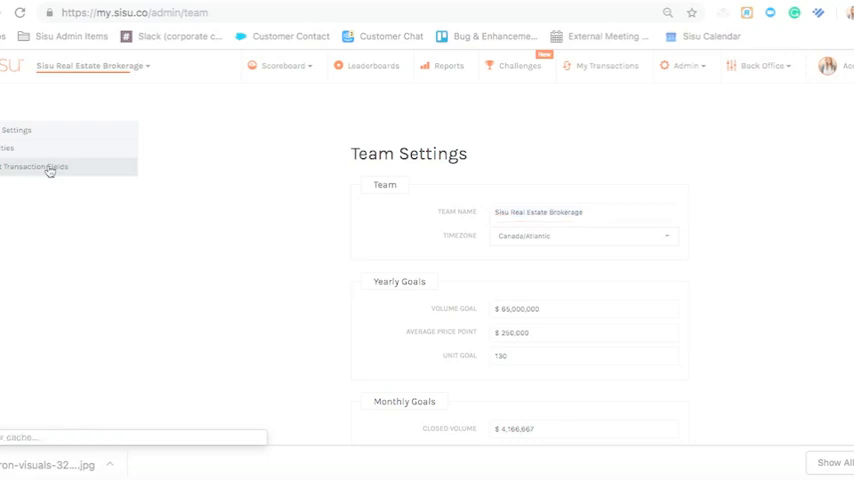
click(37, 166)
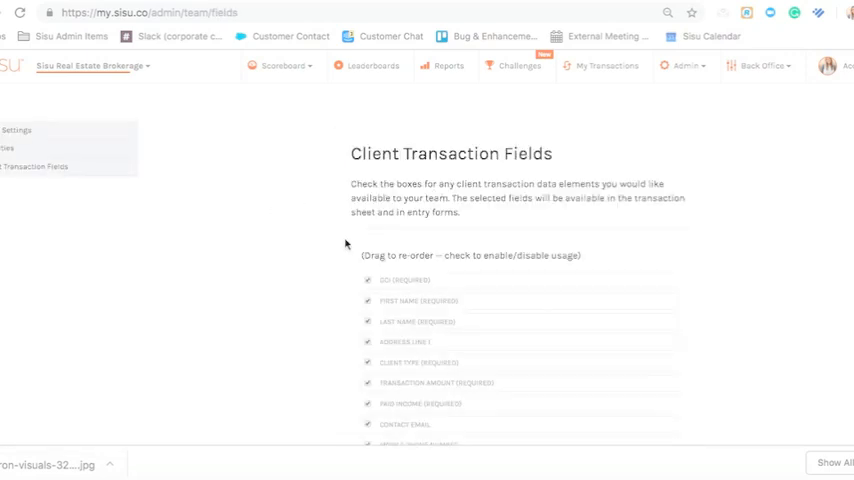
scroll(down, 3)
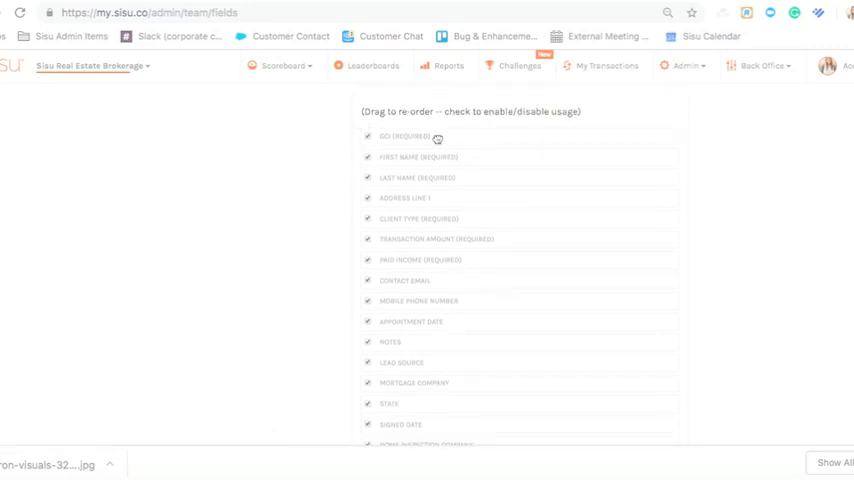
mouse_move(426, 138)
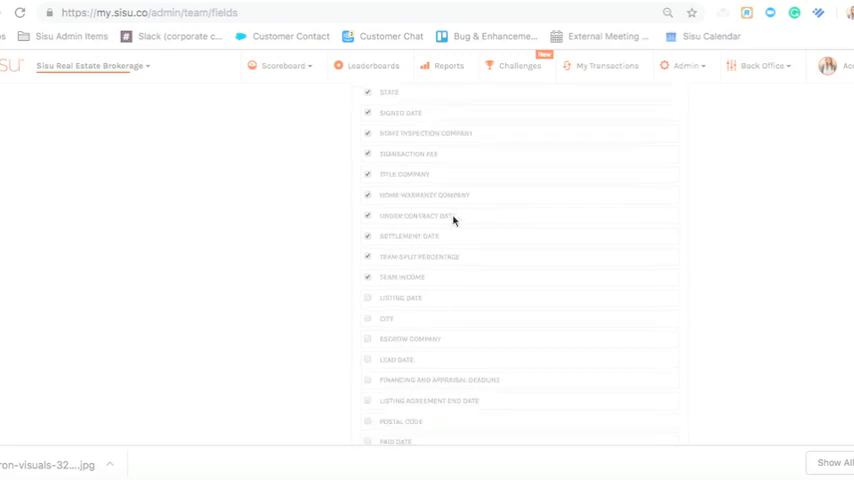
click(368, 277)
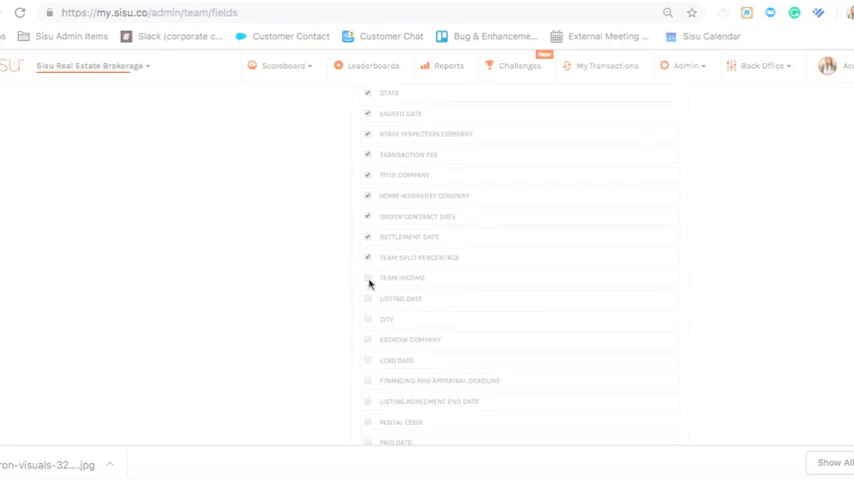
click(368, 277)
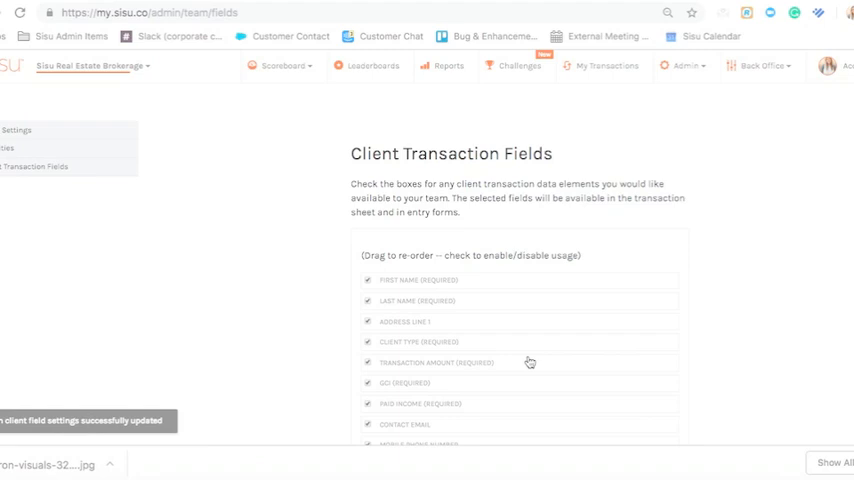
click(762, 66)
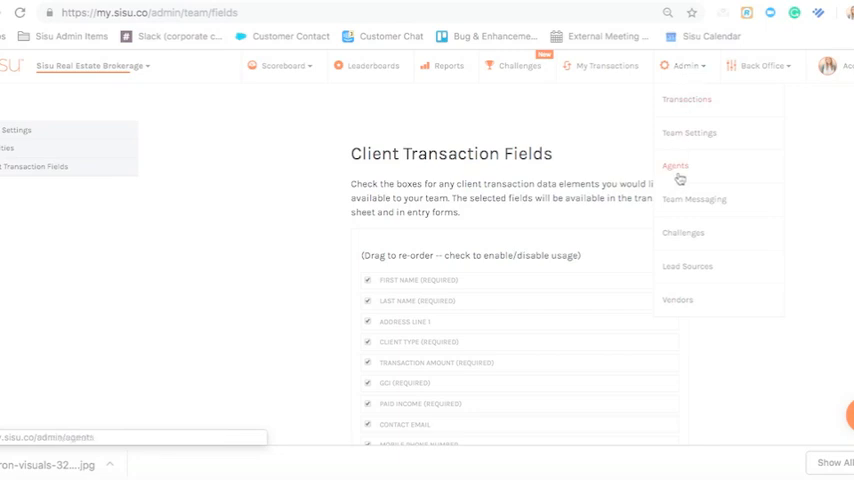
mouse_move(688, 91)
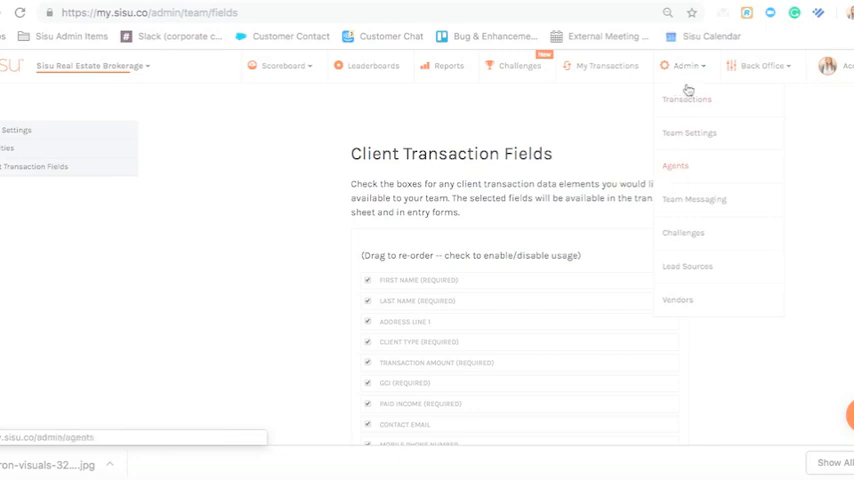
mouse_move(675, 166)
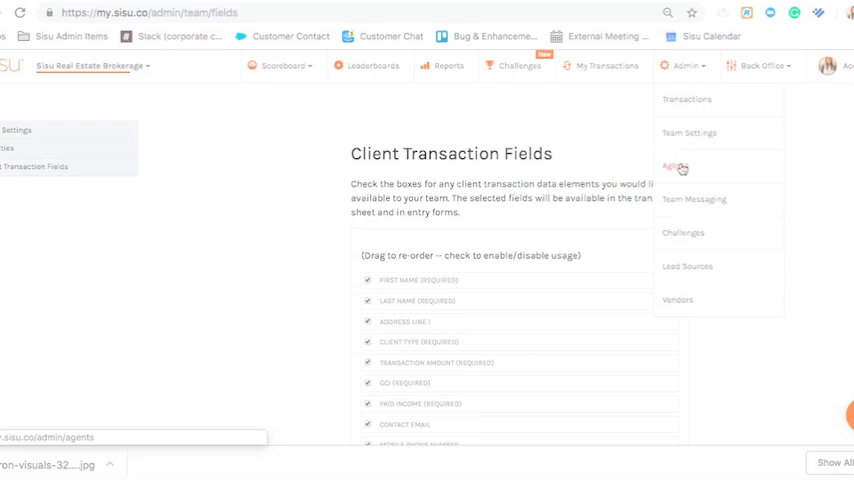
mouse_move(681, 168)
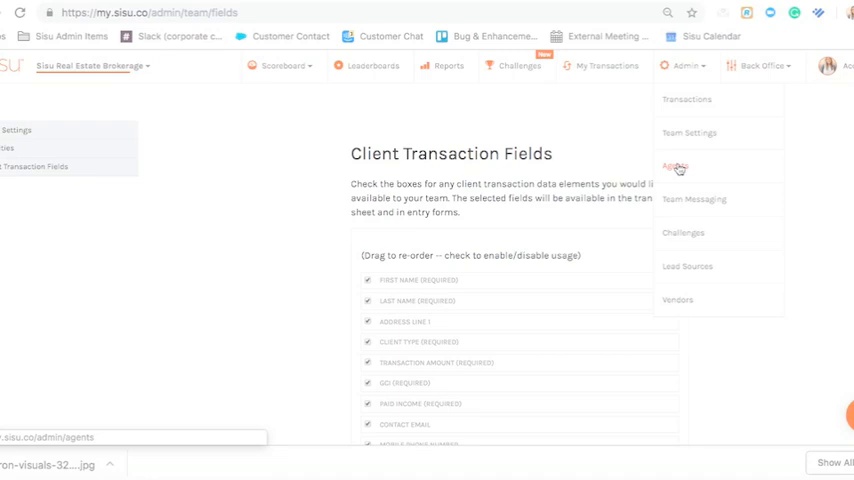
mouse_move(714, 170)
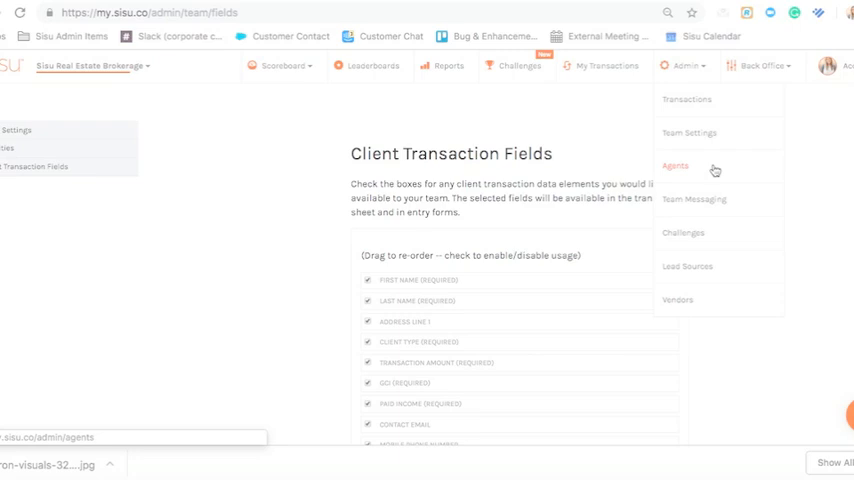
mouse_move(682, 172)
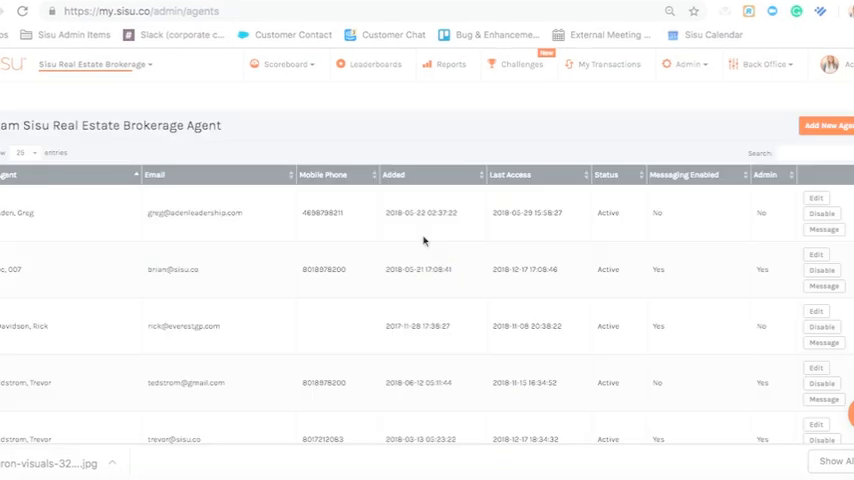
mouse_move(621, 228)
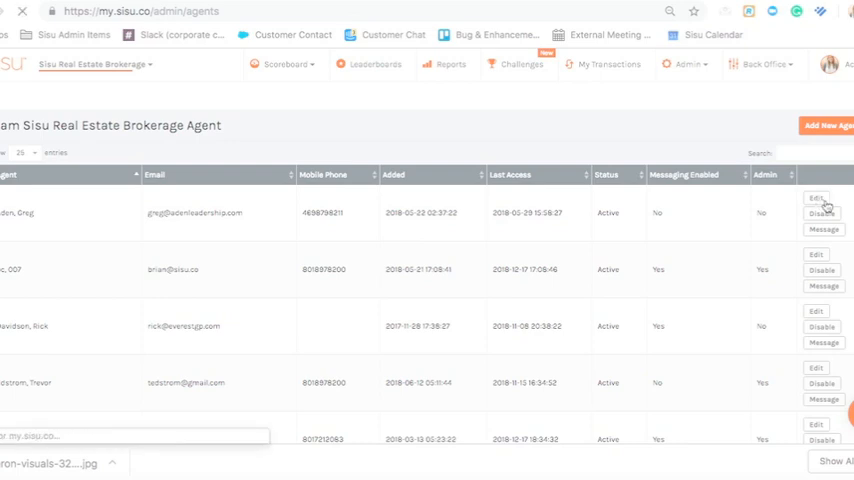
click(816, 197)
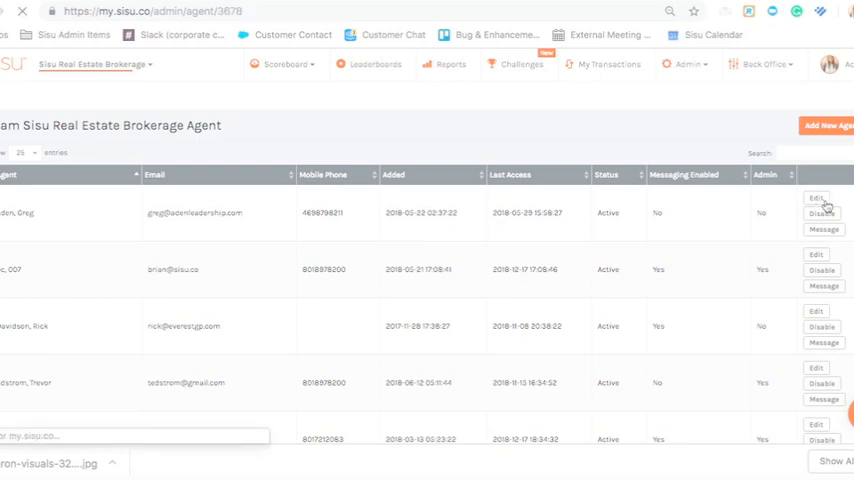
click(816, 197)
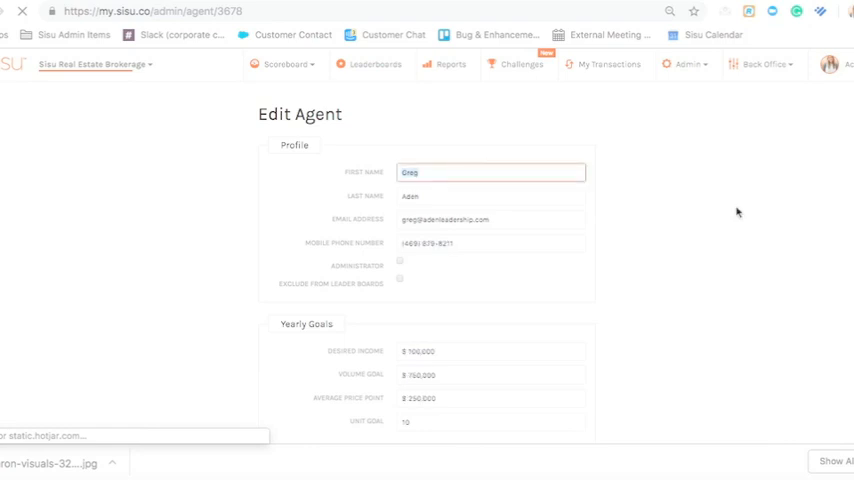
scroll(down, 3)
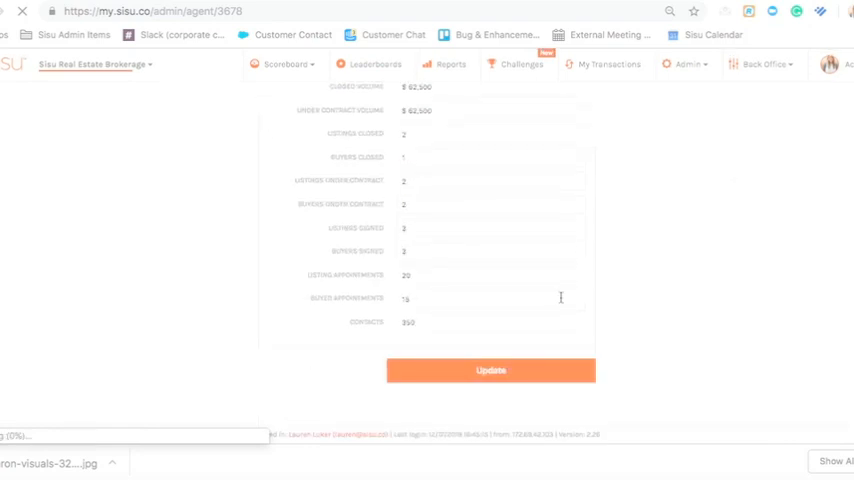
click(491, 370)
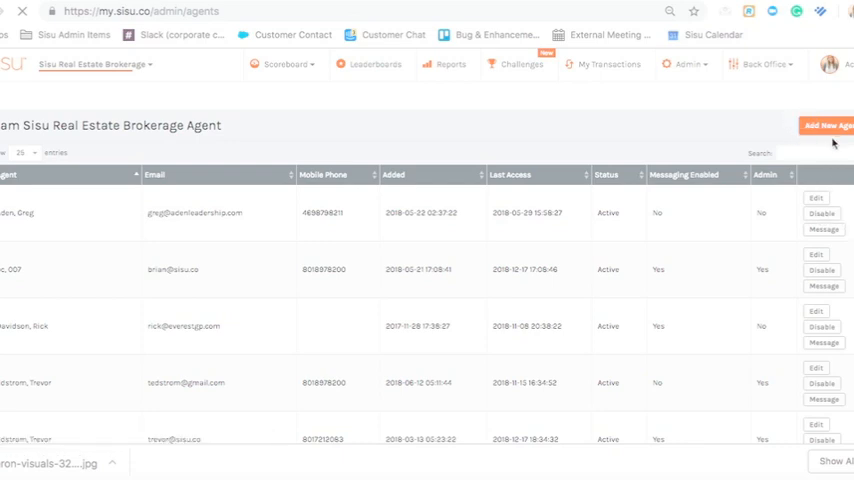
mouse_move(834, 142)
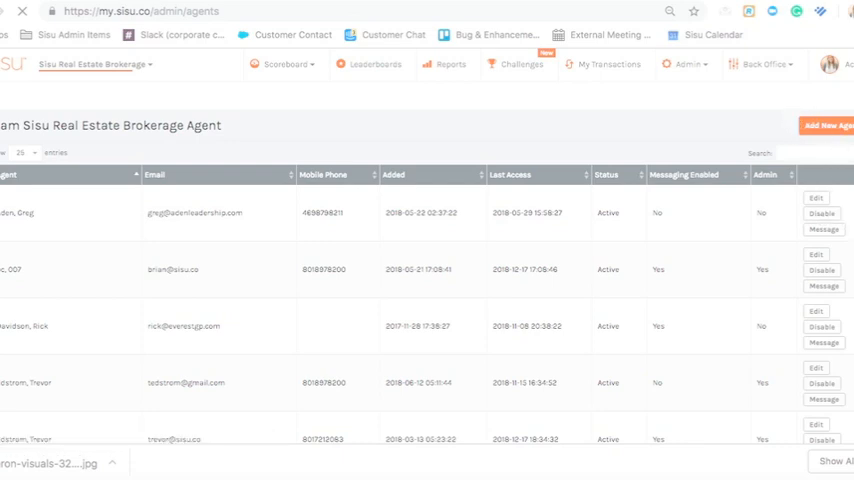